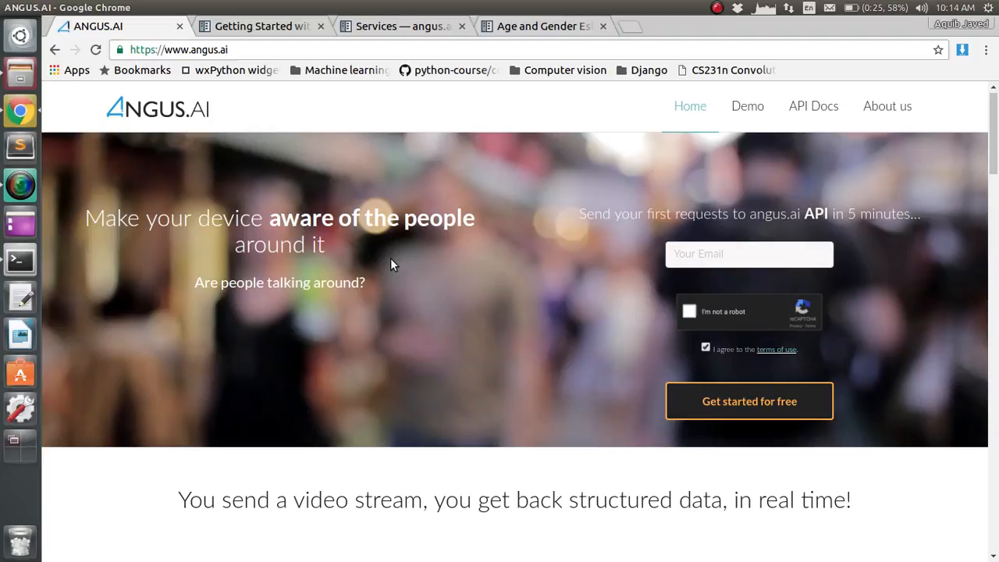
pyautogui.tripleClick(279, 281)
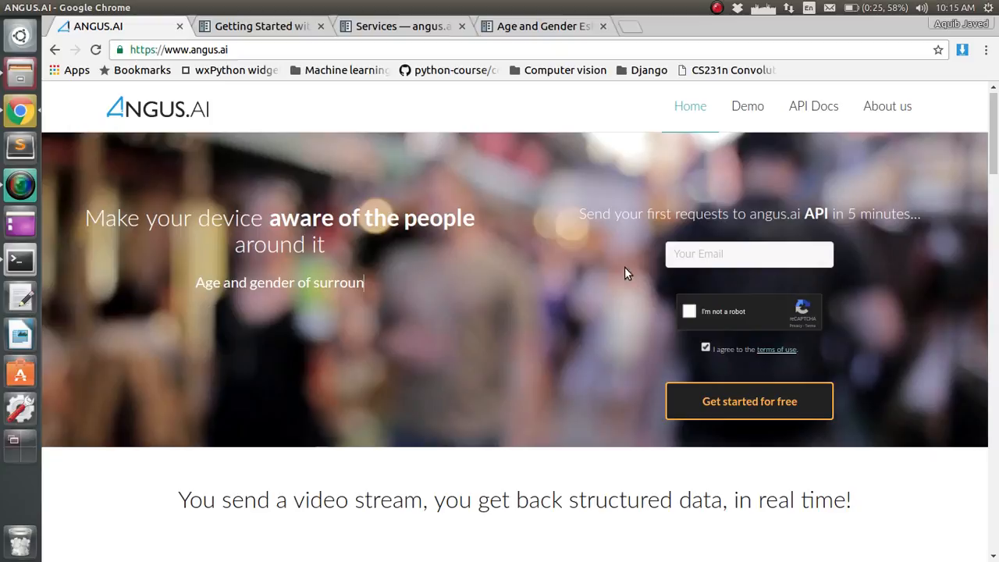
pyautogui.click(747, 253)
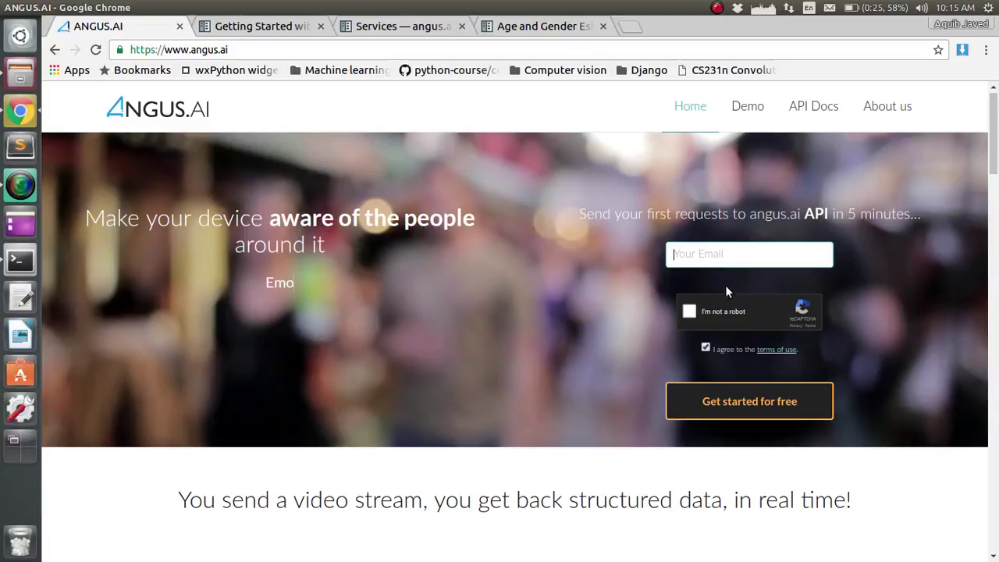
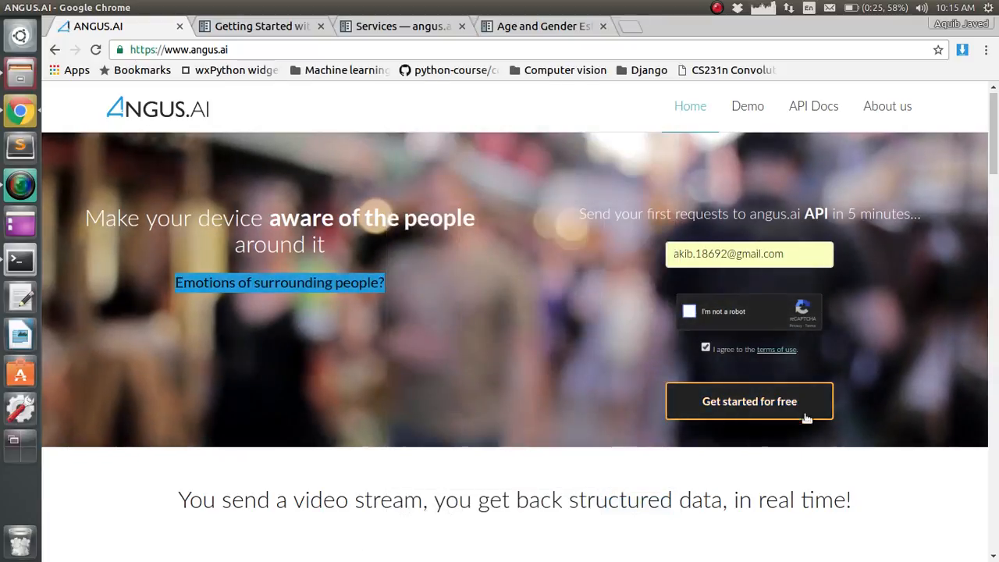
pyautogui.scroll(-3)
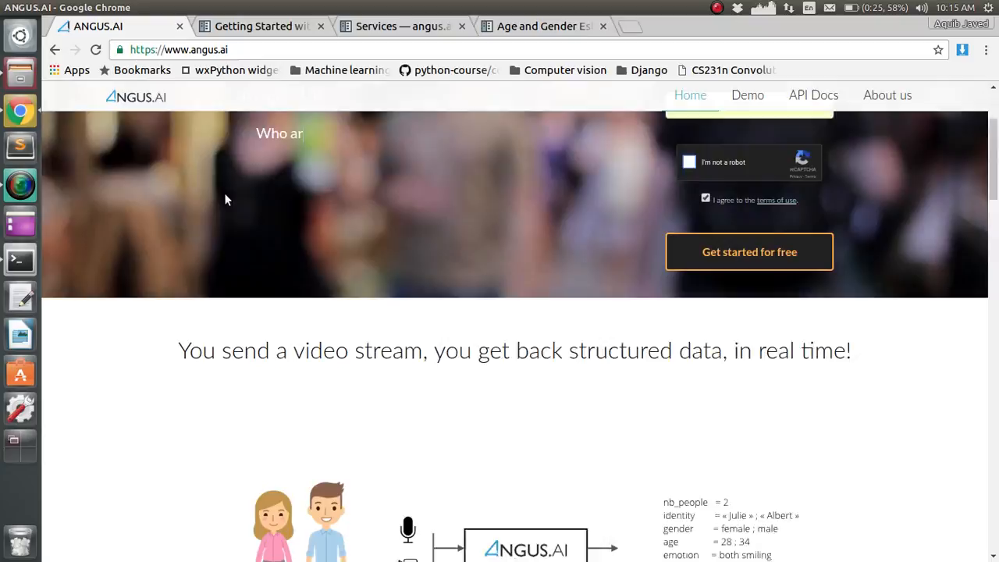
pyautogui.scroll(3)
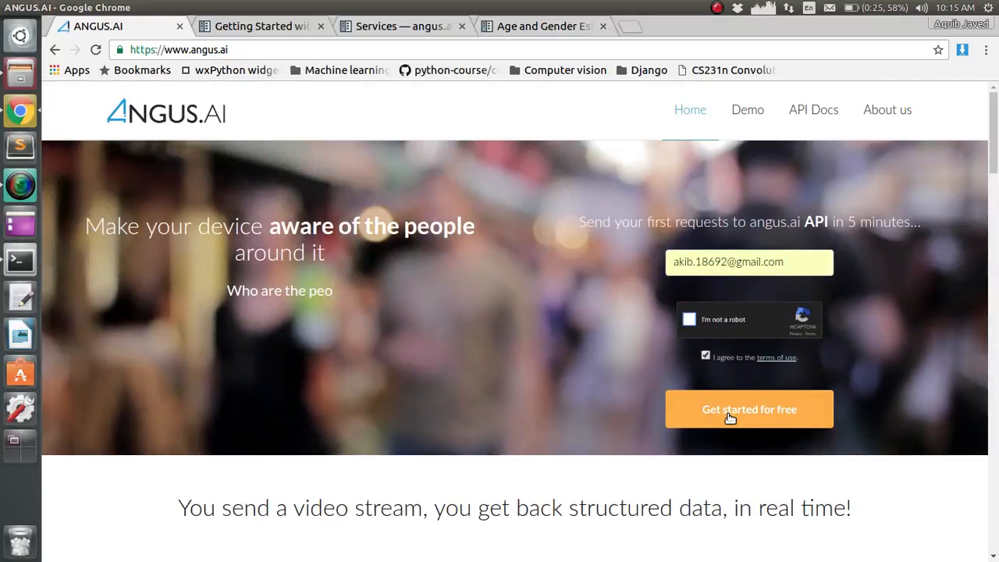
pyautogui.moveTo(434, 253)
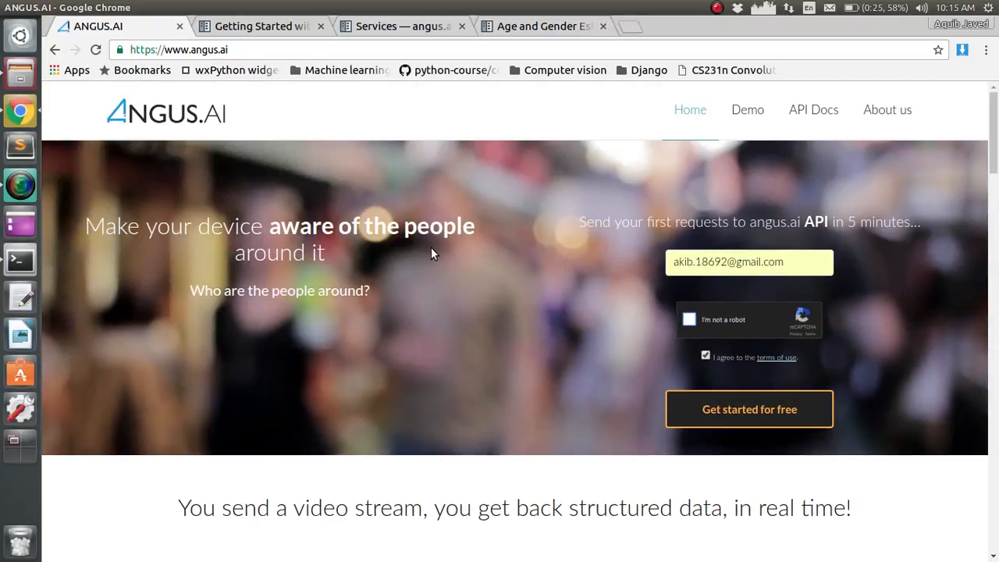
pyautogui.moveTo(820, 147)
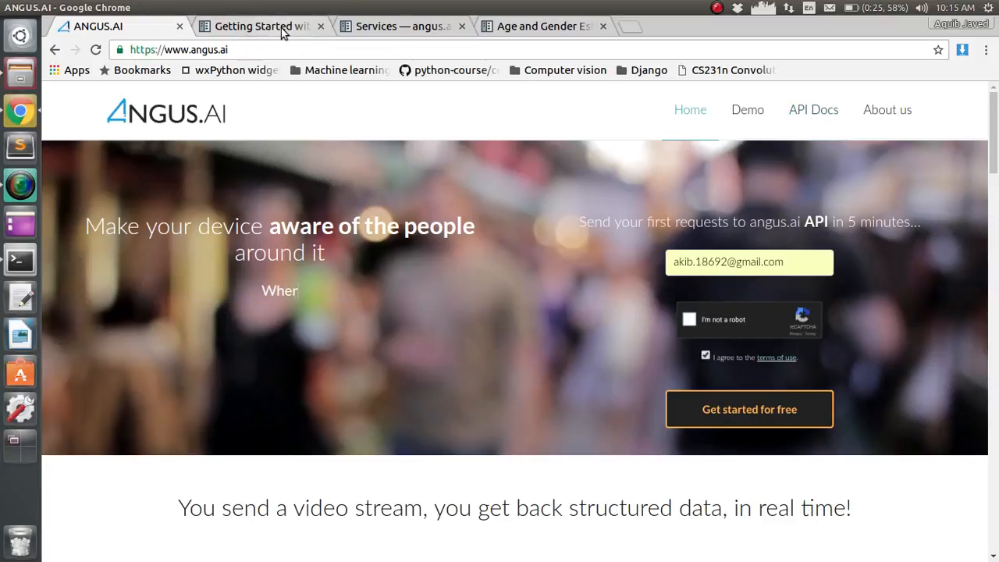
# Step: Select the pip install command in the Getting Started with Python docs
pyautogui.click(262, 25)
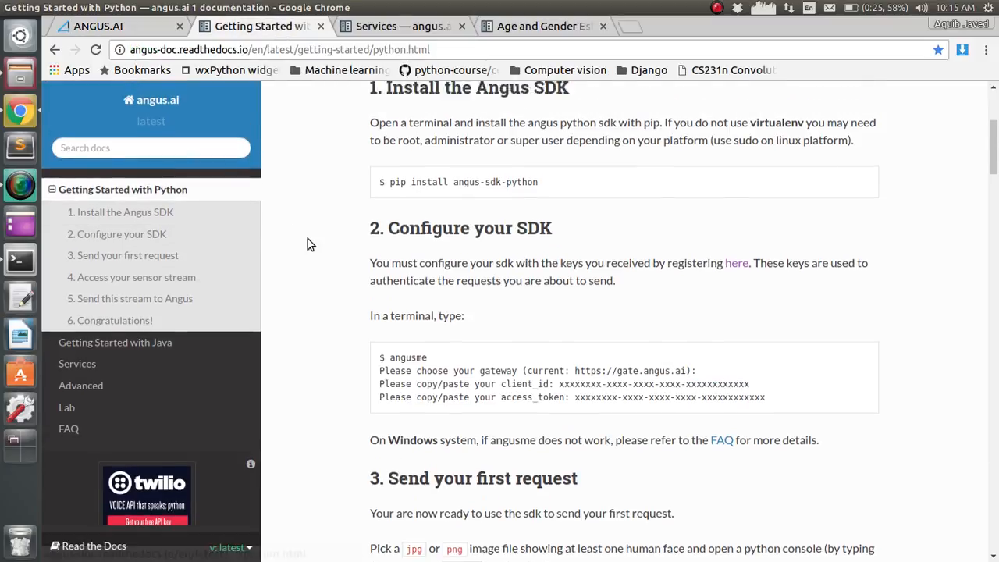
pyautogui.scroll(3)
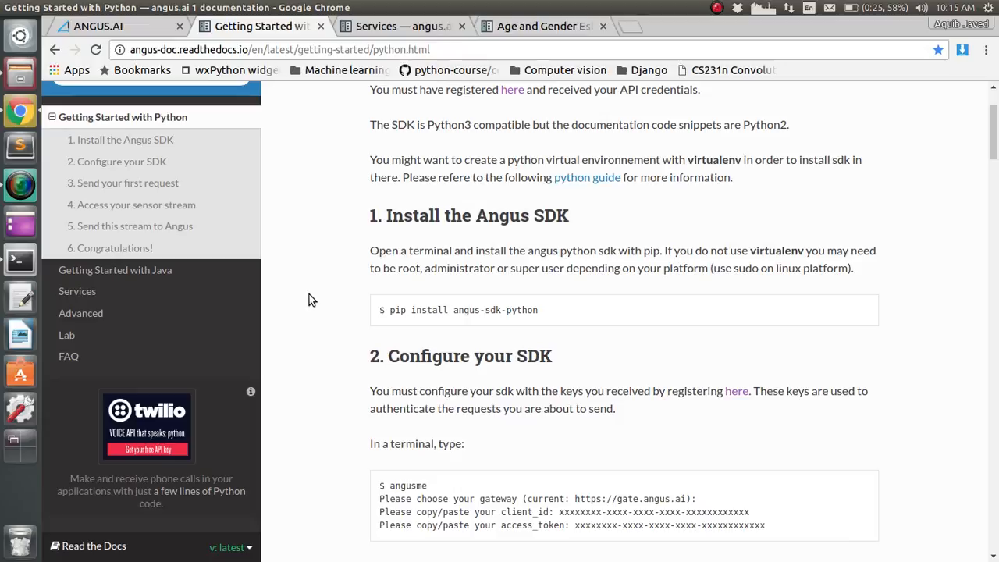
pyautogui.moveTo(403, 305)
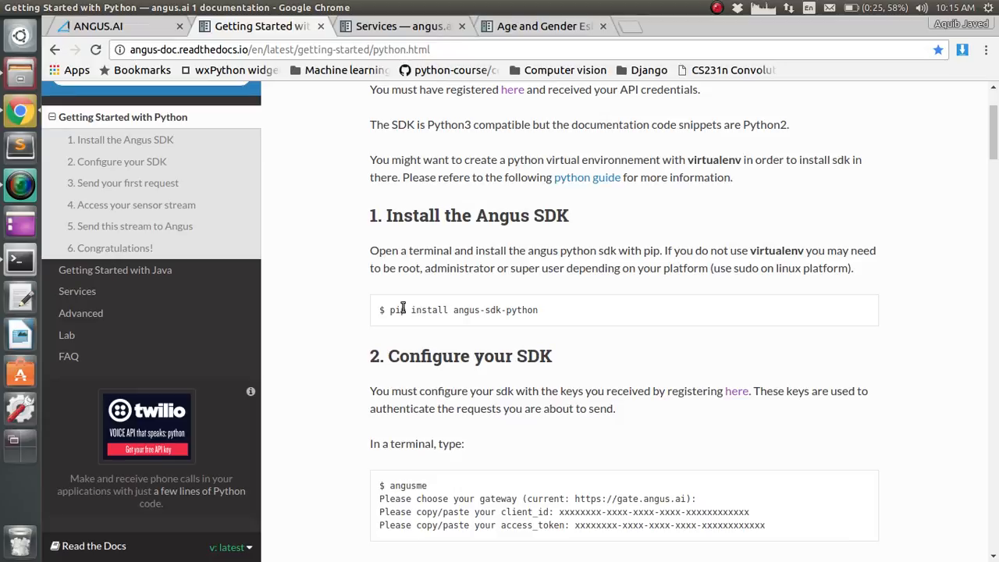
pyautogui.doubleClick(460, 309)
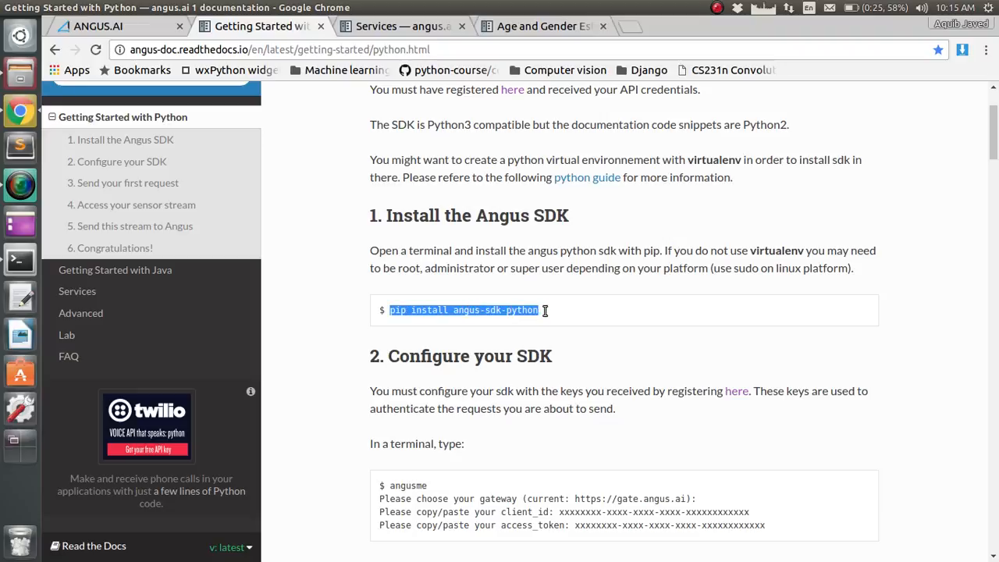
pyautogui.moveTo(543, 316)
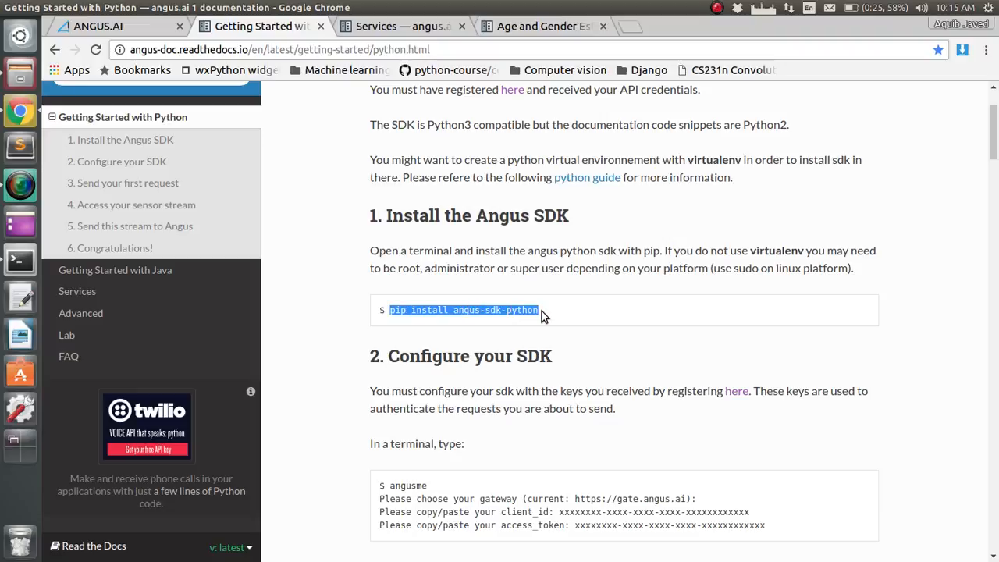
# Step: Run pip install angus-sdk-python in a new terminal window
pyautogui.click(18, 259)
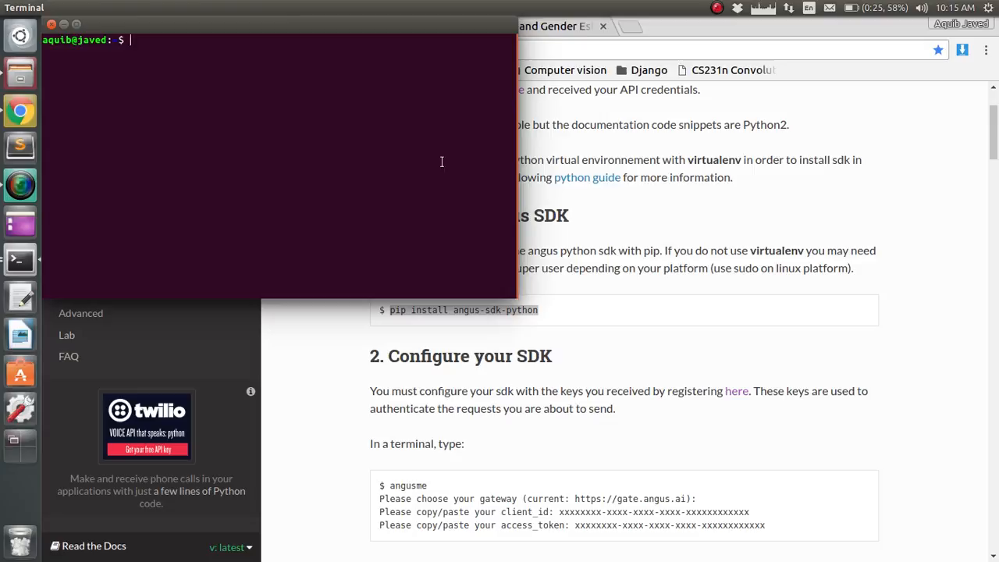
pyautogui.moveTo(290, 25)
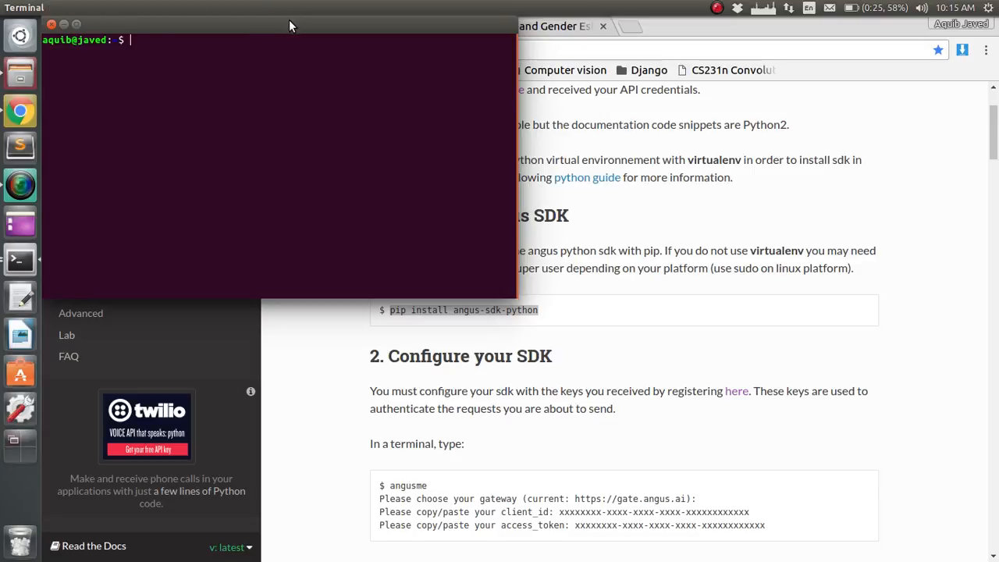
pyautogui.write('pip install angus-sdk-python')
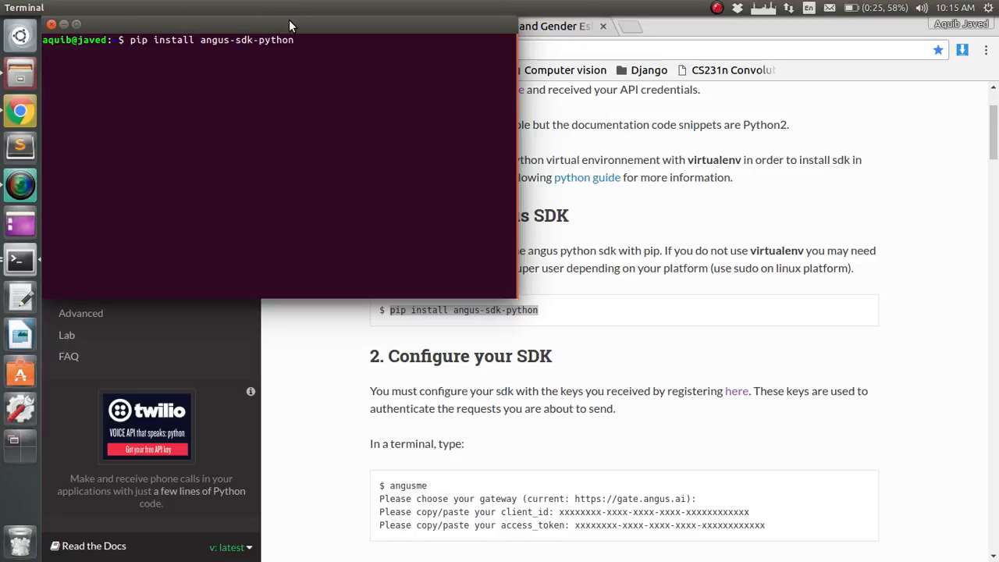
pyautogui.press('Return')
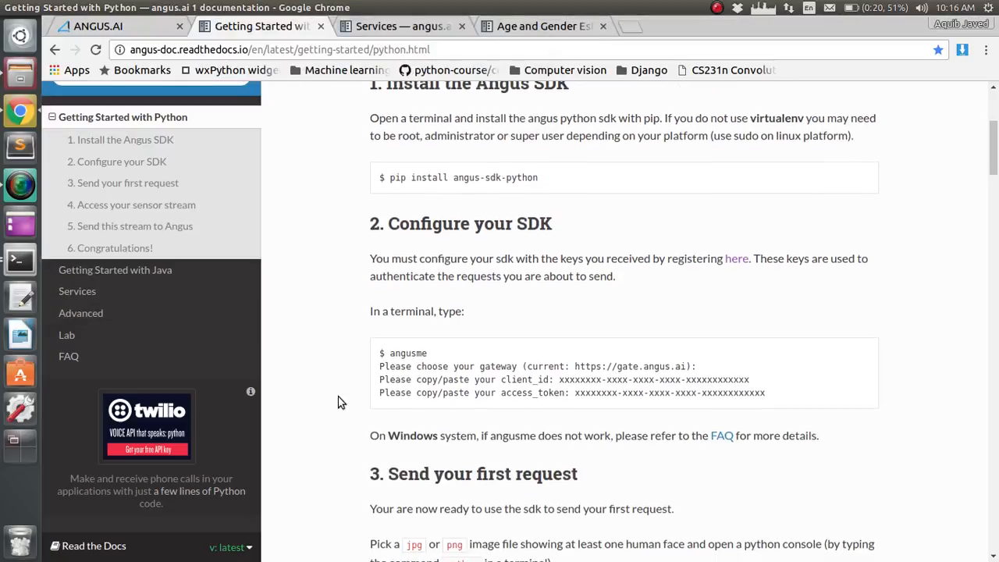
# Step: Run angusme in the terminal and review the client_id and access_token prompts in the docs
pyautogui.doubleClick(408, 284)
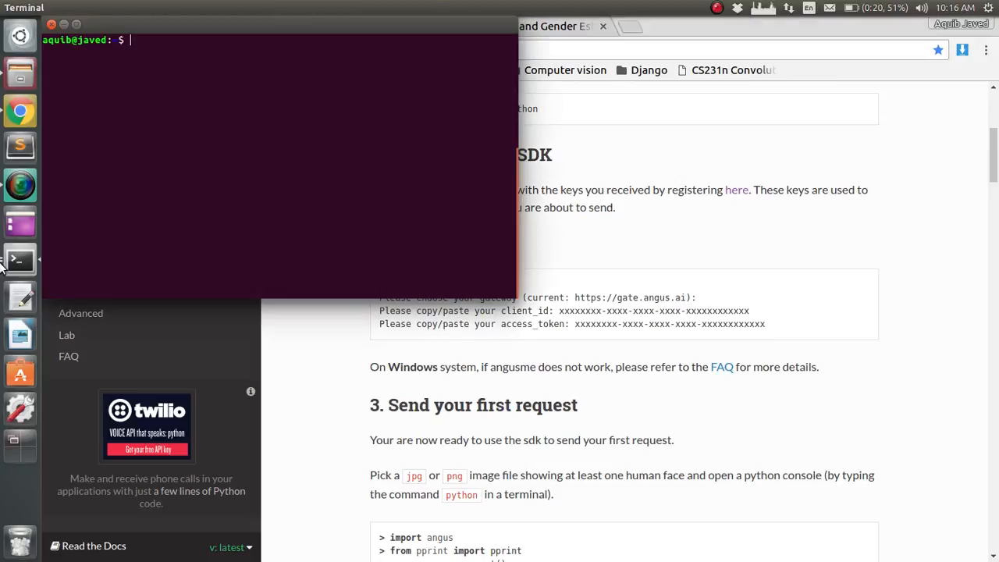
pyautogui.write('angusme')
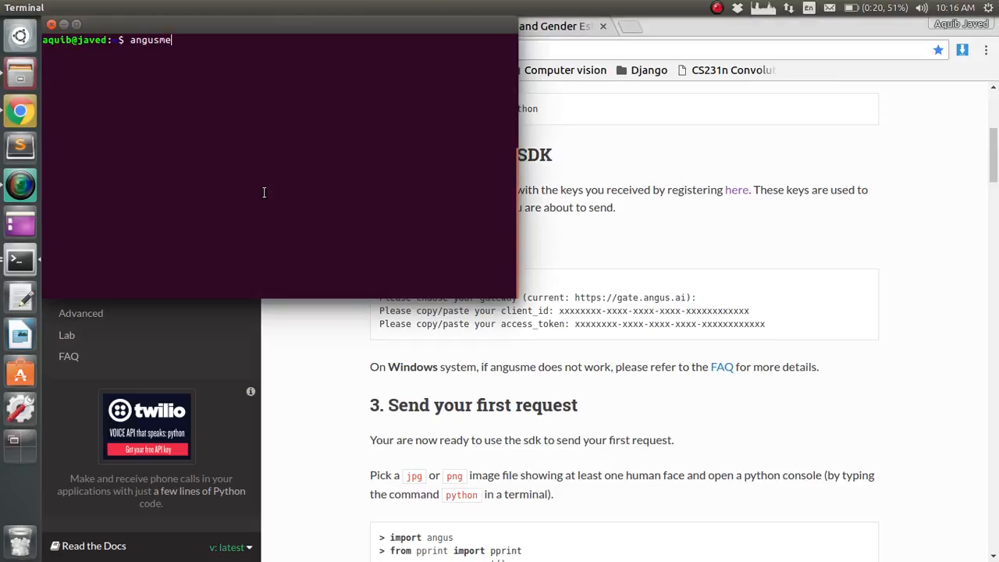
pyautogui.press('Return')
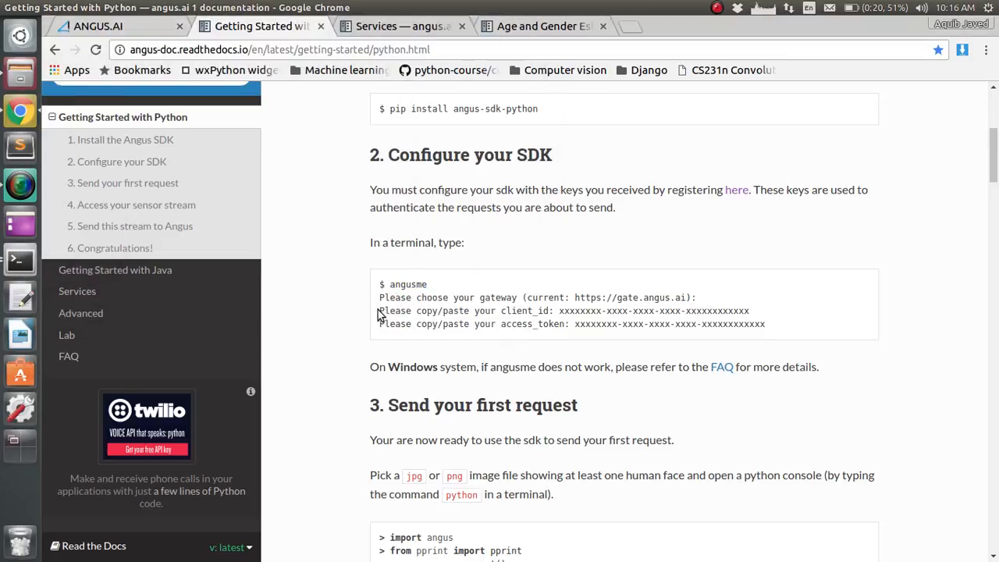
pyautogui.moveTo(379, 311); pyautogui.dragTo(571, 323)
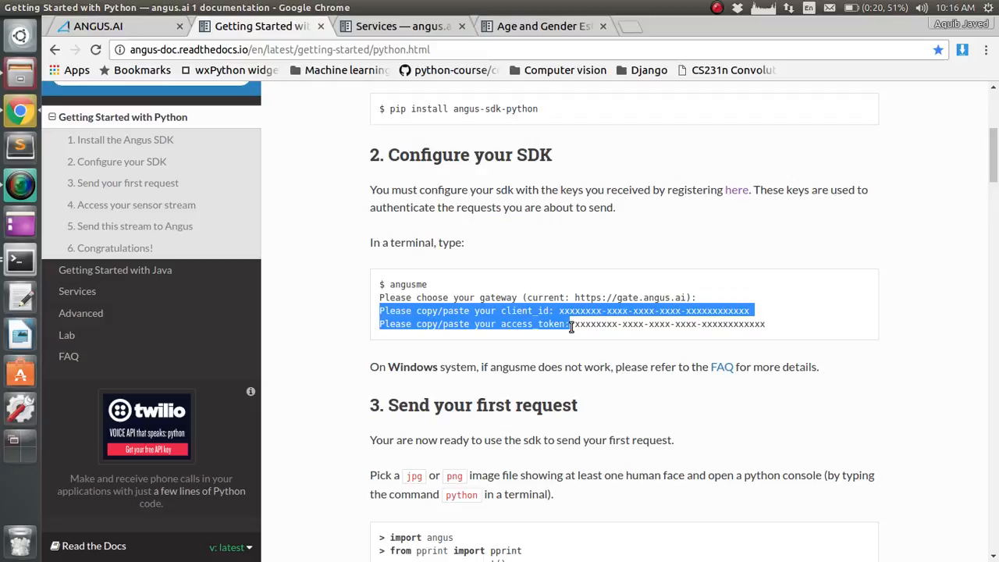
pyautogui.click(559, 310)
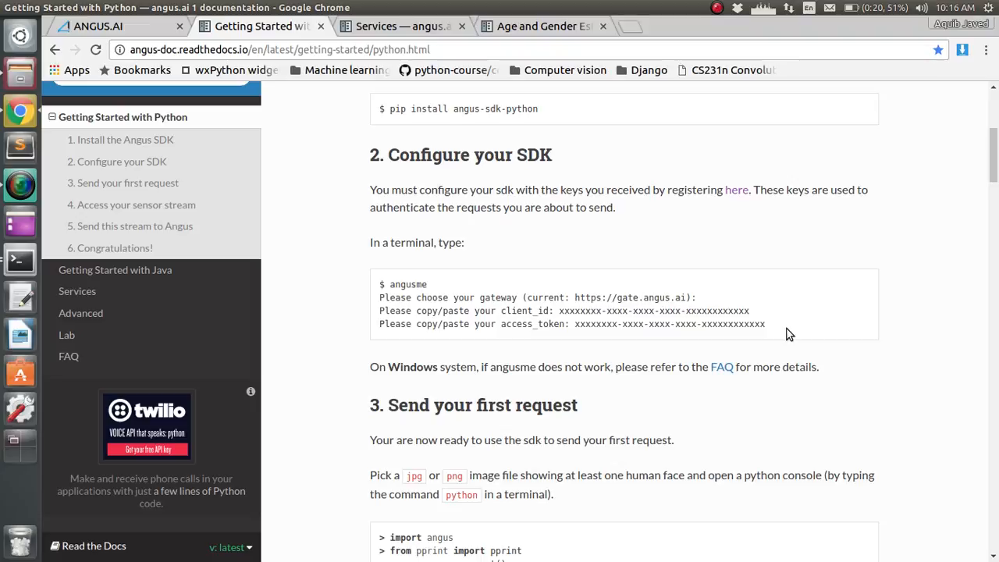
# Step: Read through the Age and Gender Estimation code sample via the Services docs page
pyautogui.click(400, 25)
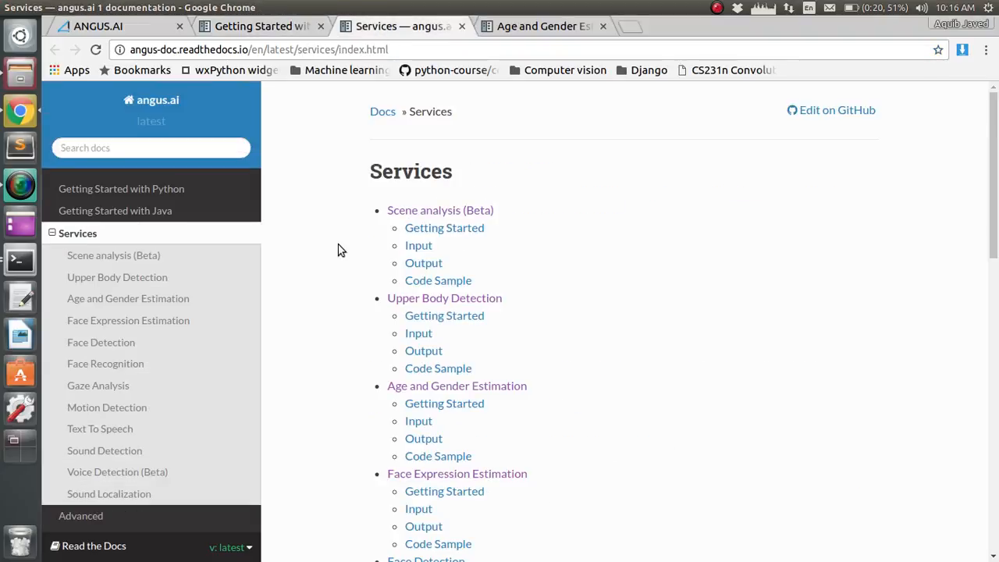
pyautogui.scroll(-3)
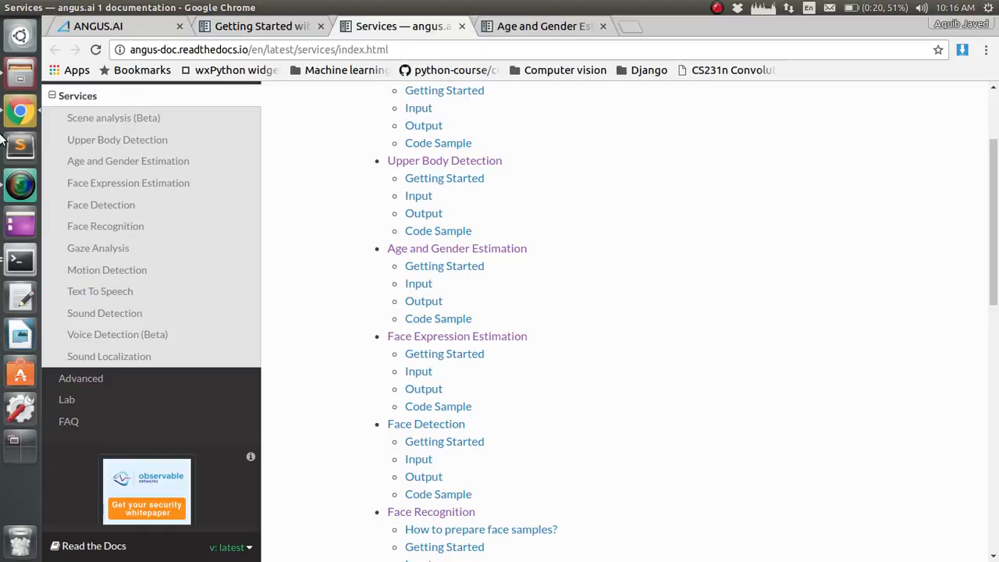
pyautogui.moveTo(19, 221)
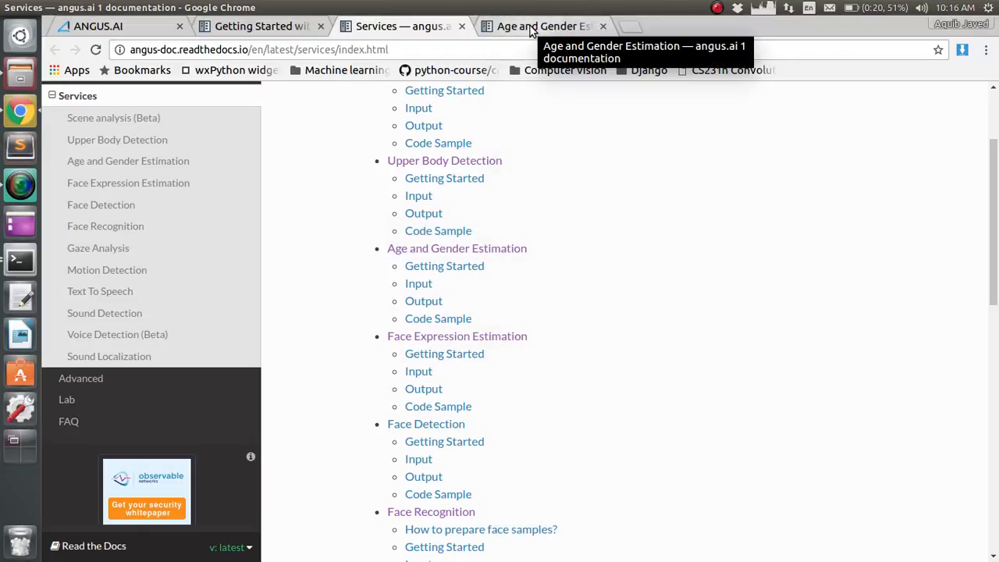
pyautogui.click(541, 25)
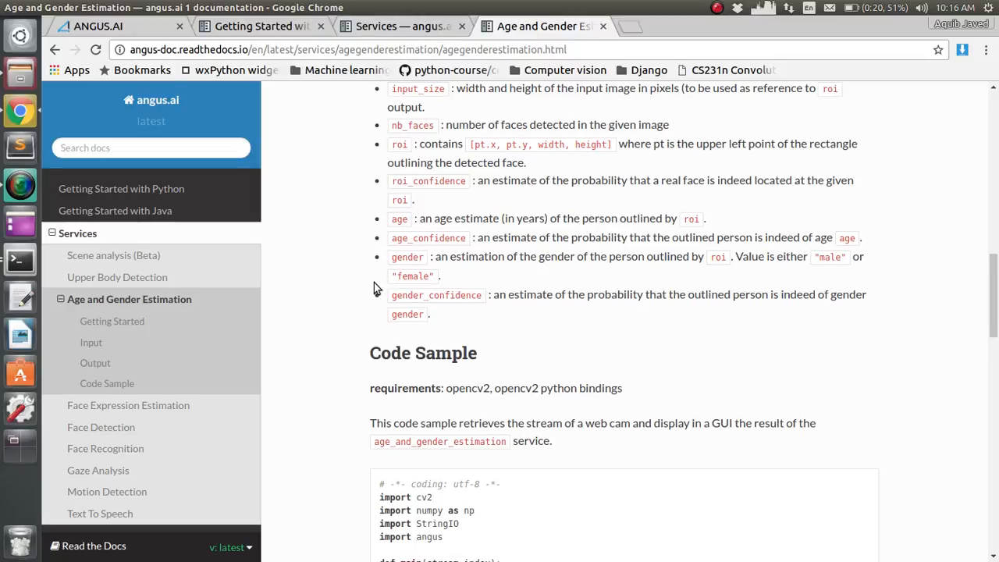
pyautogui.scroll(-3)
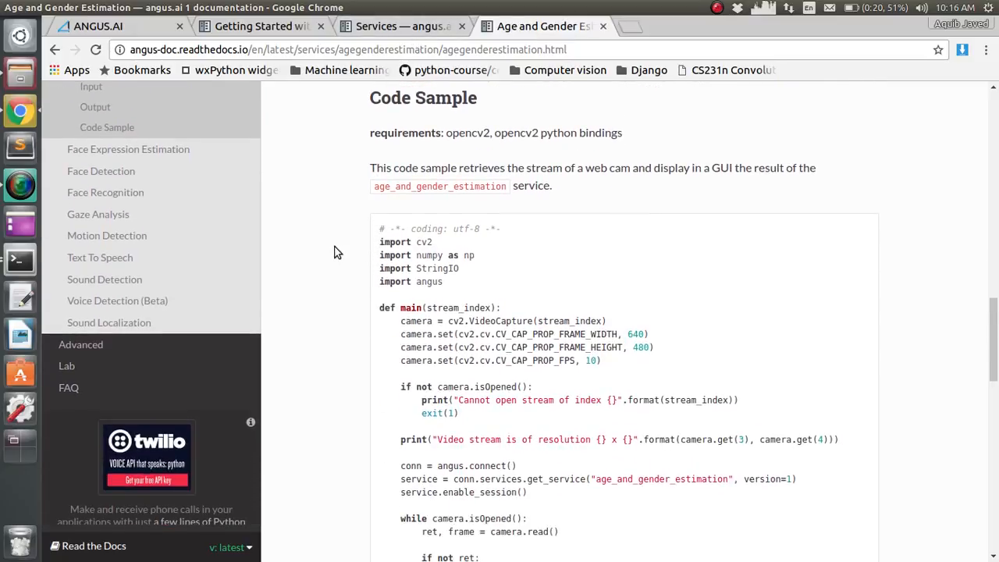
pyautogui.scroll(-3)
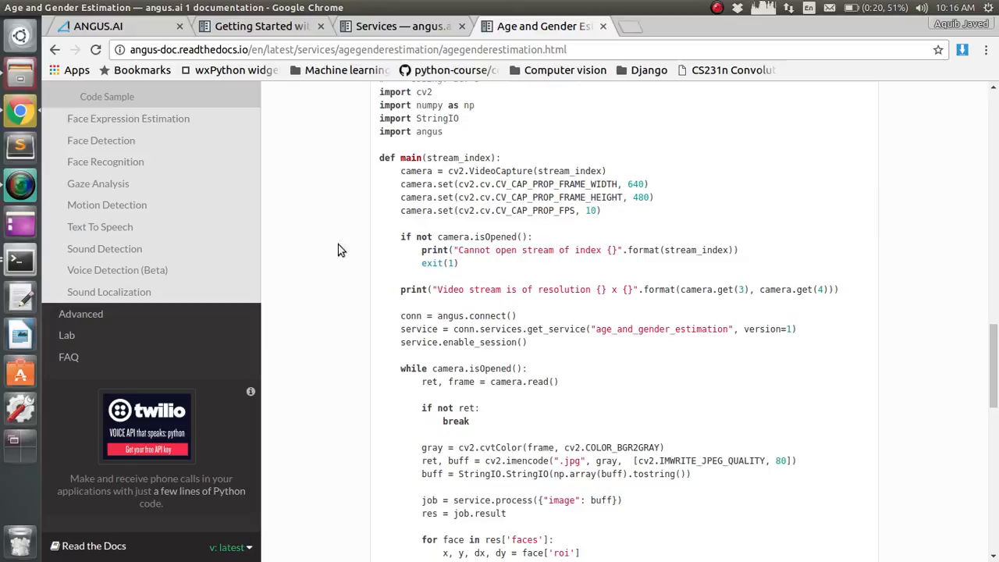
pyautogui.scroll(-3)
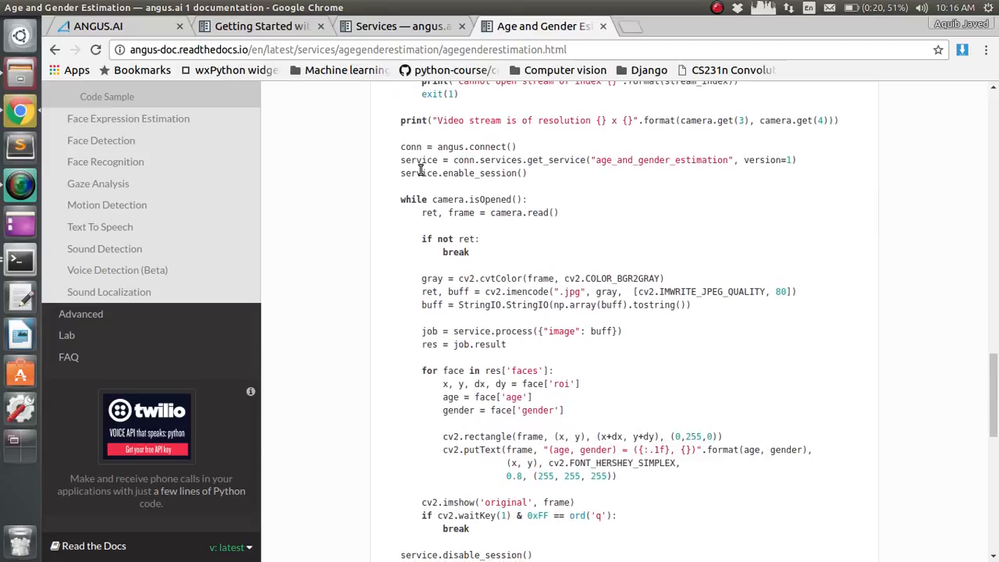
pyautogui.scroll(-3)
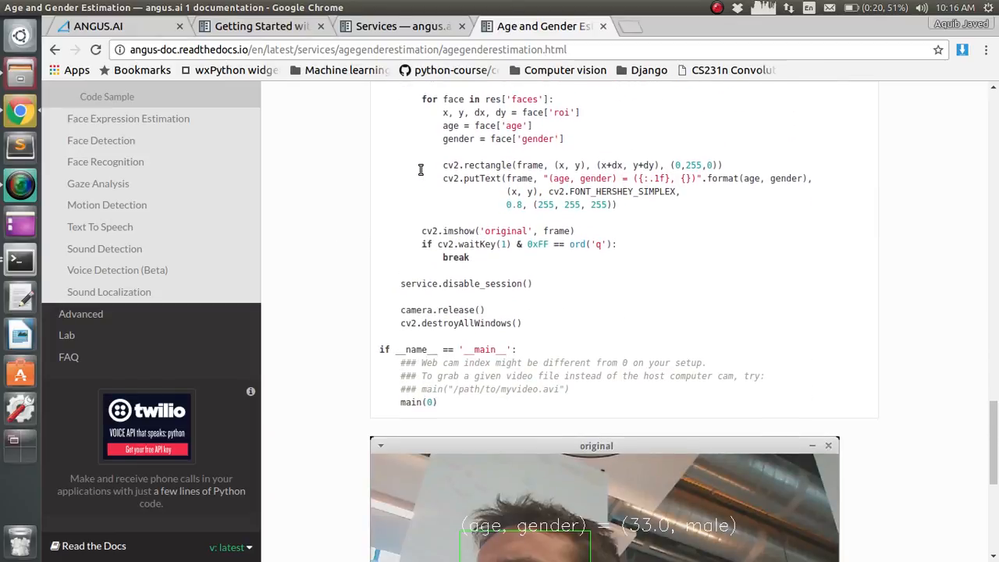
pyautogui.scroll(-3)
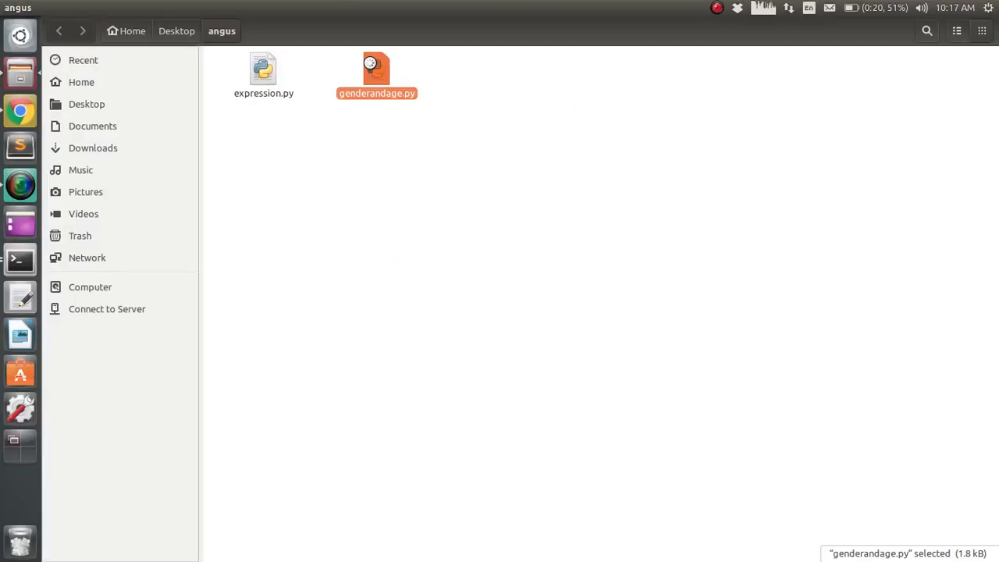
# Step: Run python genderandage.py from a terminal opened in the angus folder
pyautogui.doubleClick(376, 69)
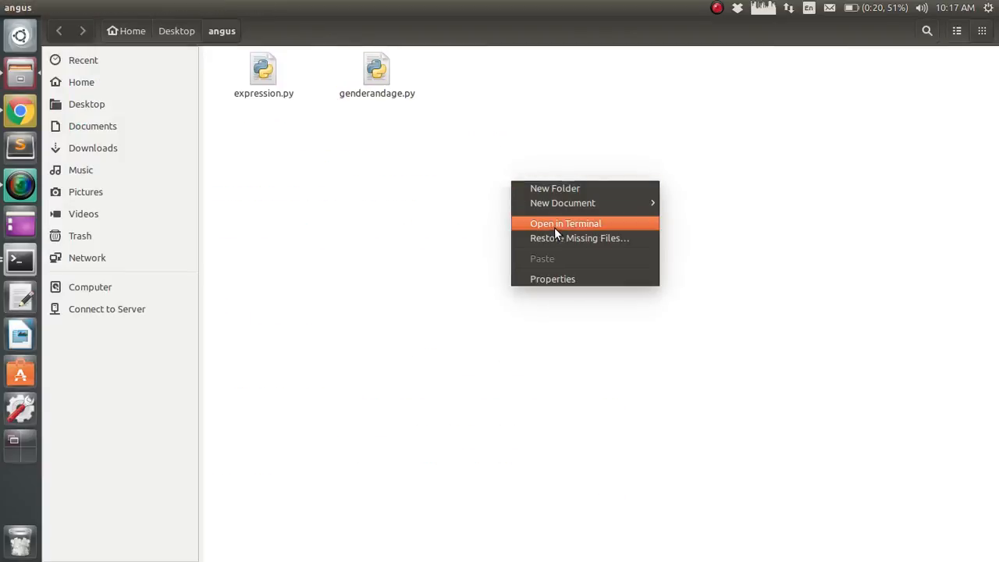
pyautogui.click(565, 223)
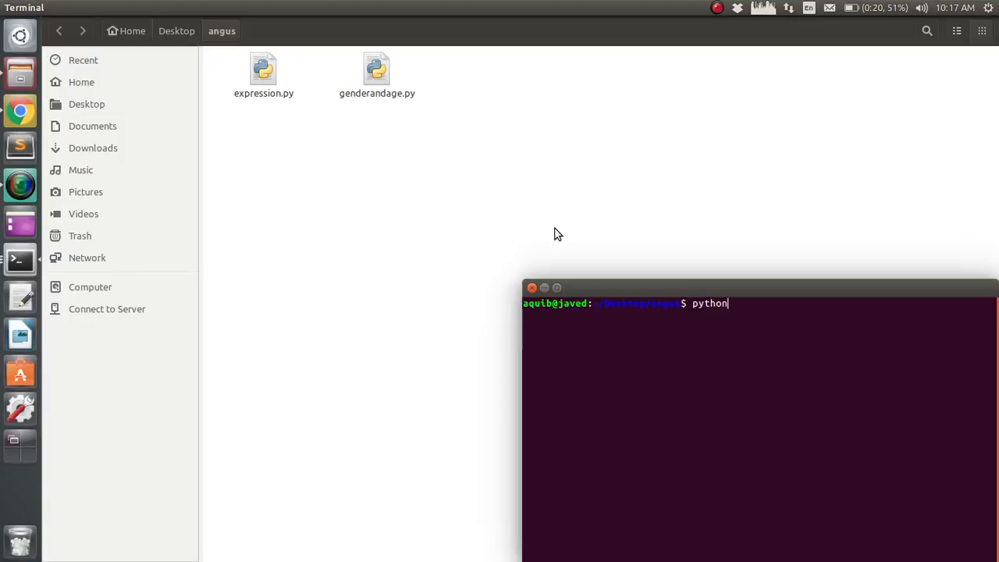
pyautogui.write('genderandage.py')
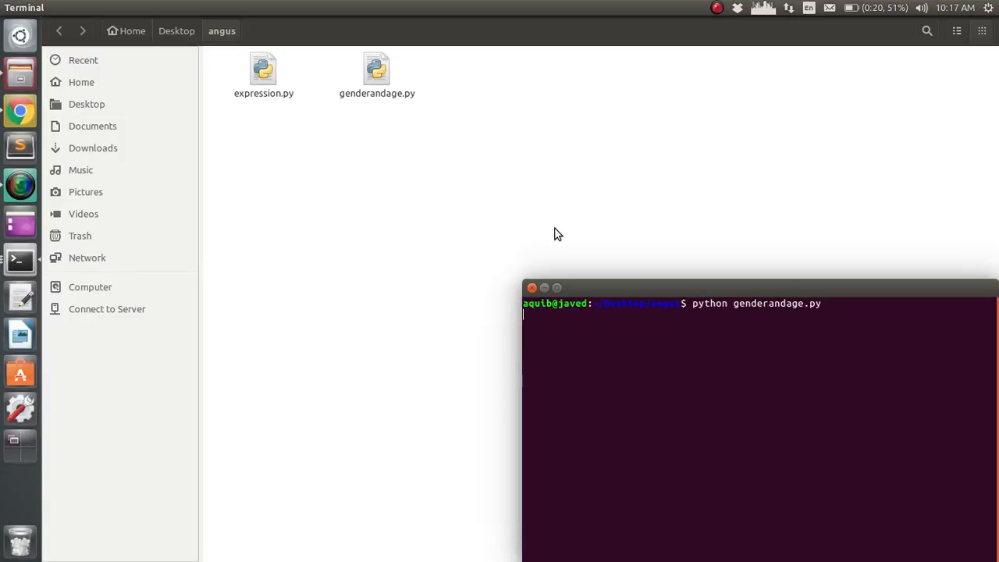
pyautogui.press('Return')
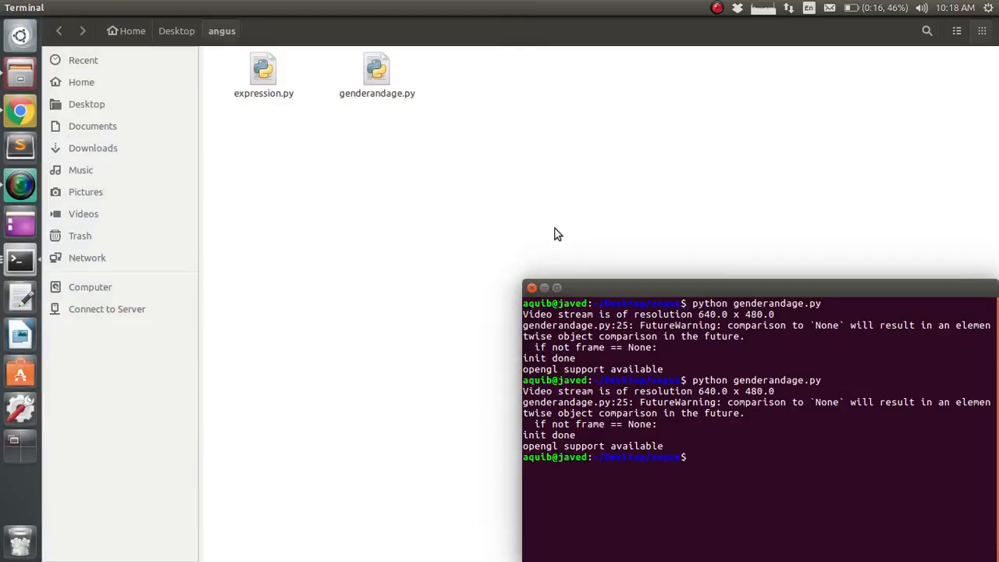
# Step: Clear the terminal and run python expression.py to print face-expression results
pyautogui.write('c')
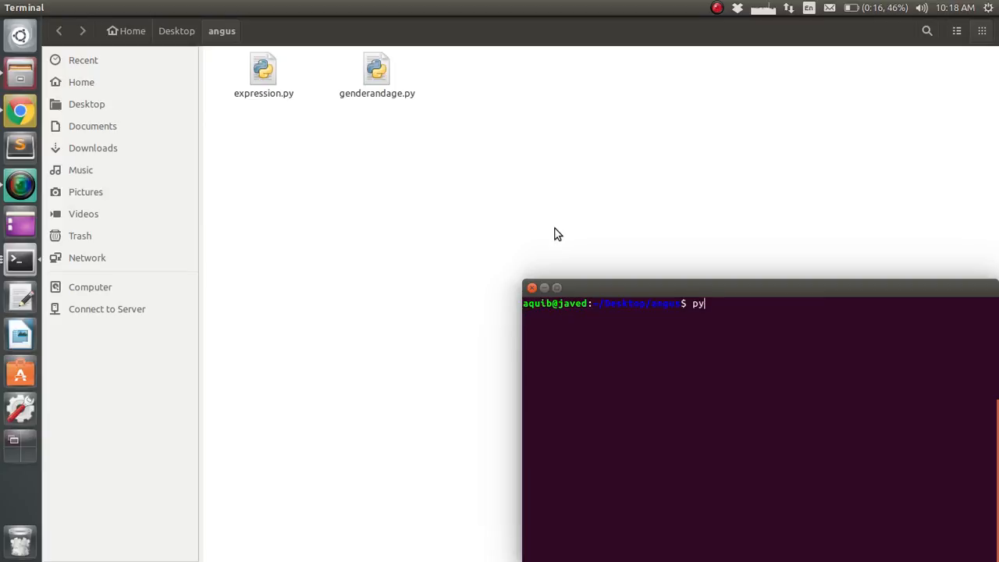
pyautogui.write('thon ex')
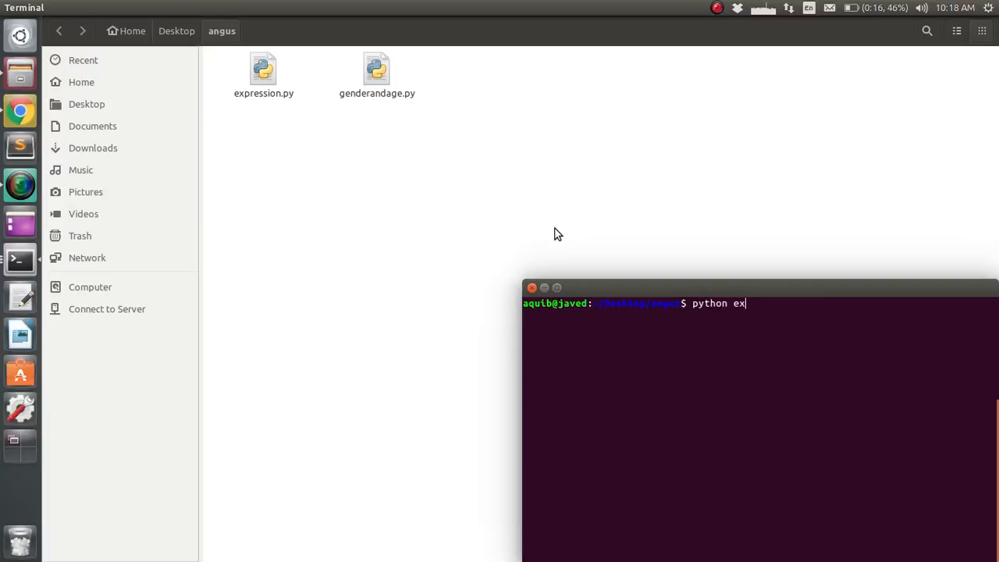
pyautogui.write('pression.py')
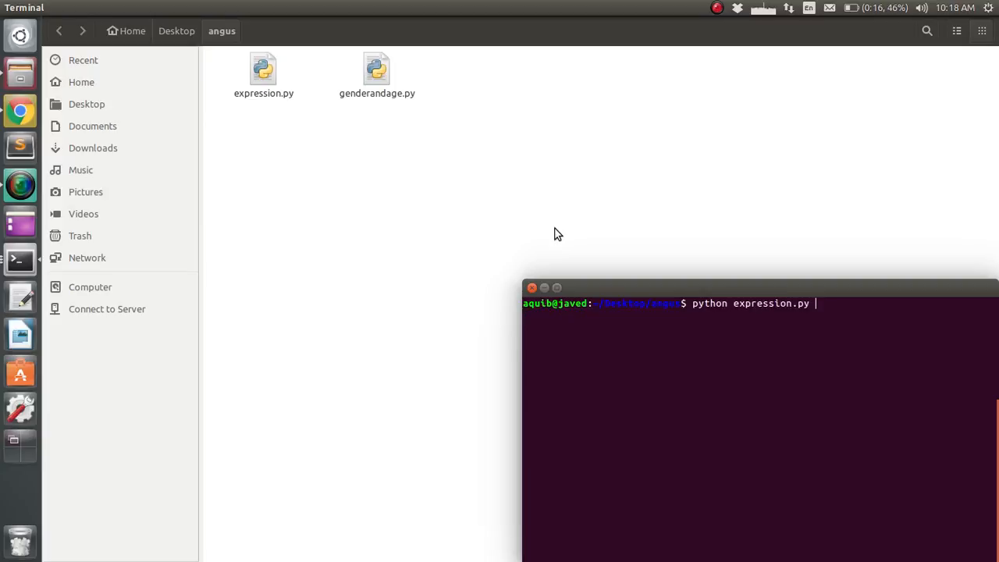
pyautogui.press('Return')
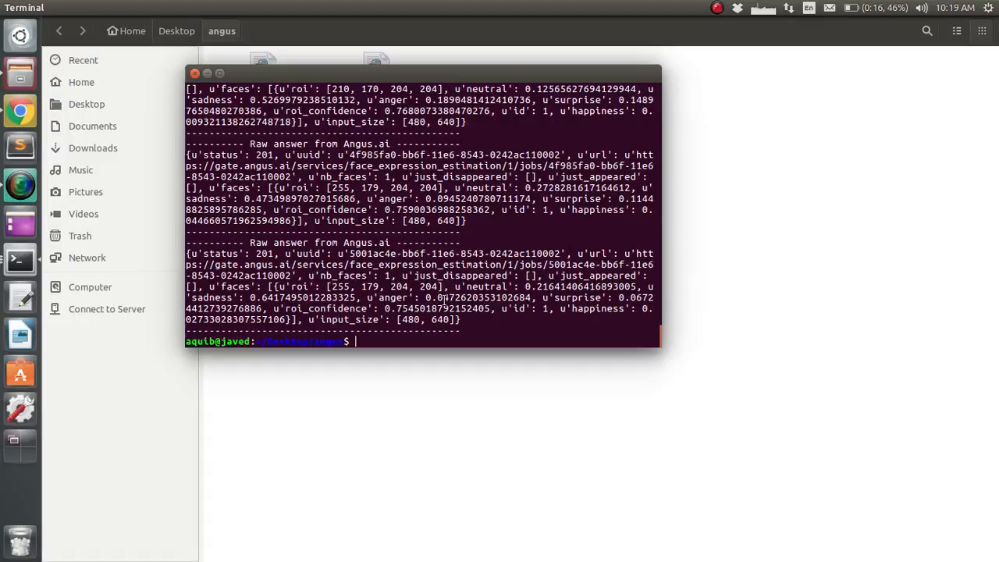
pyautogui.moveTo(174, 321)
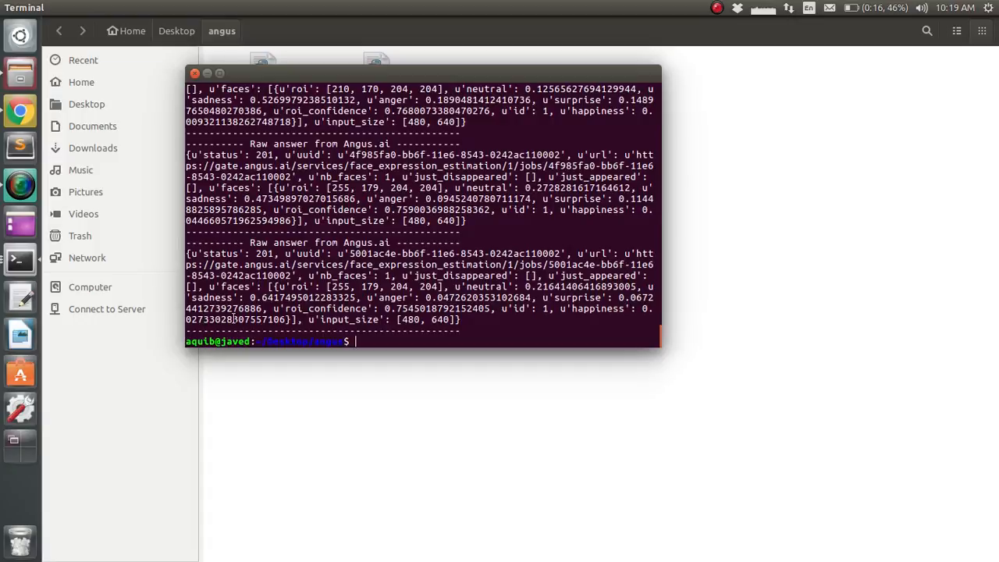
pyautogui.moveTo(390, 312)
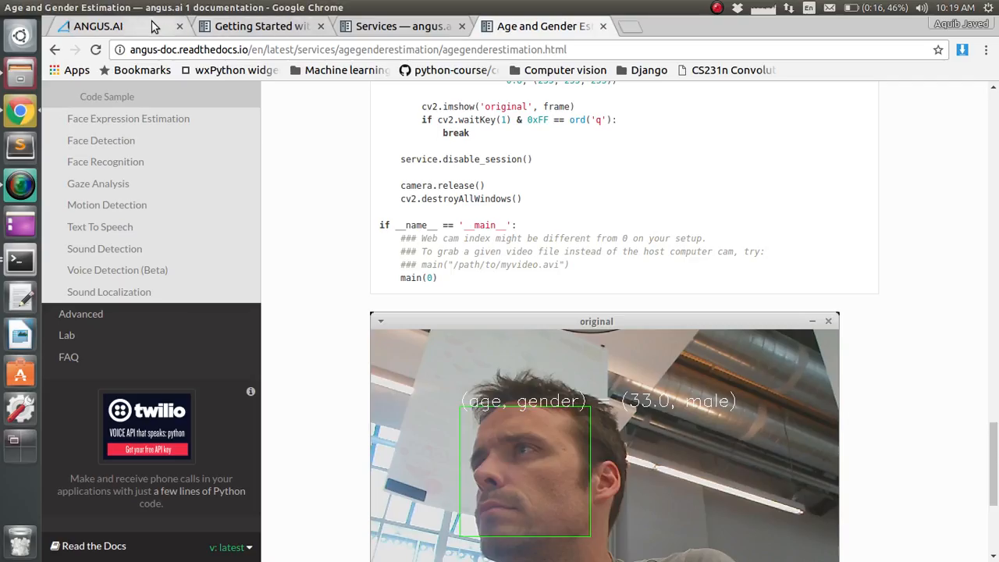
# Step: Glance at the Angus.ai homepage, then scroll through the full Services list
pyautogui.click(97, 25)
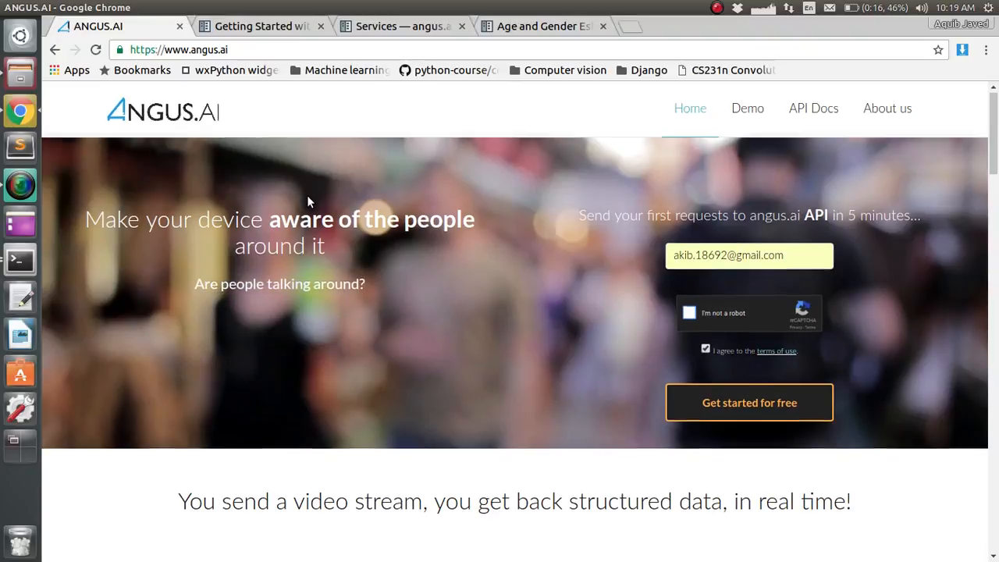
pyautogui.scroll(-3)
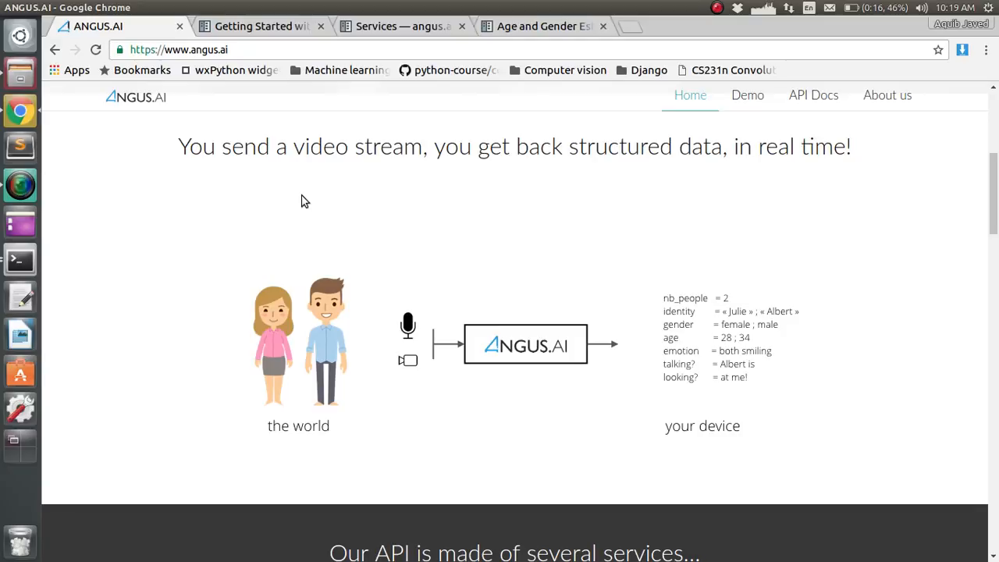
pyautogui.click(400, 25)
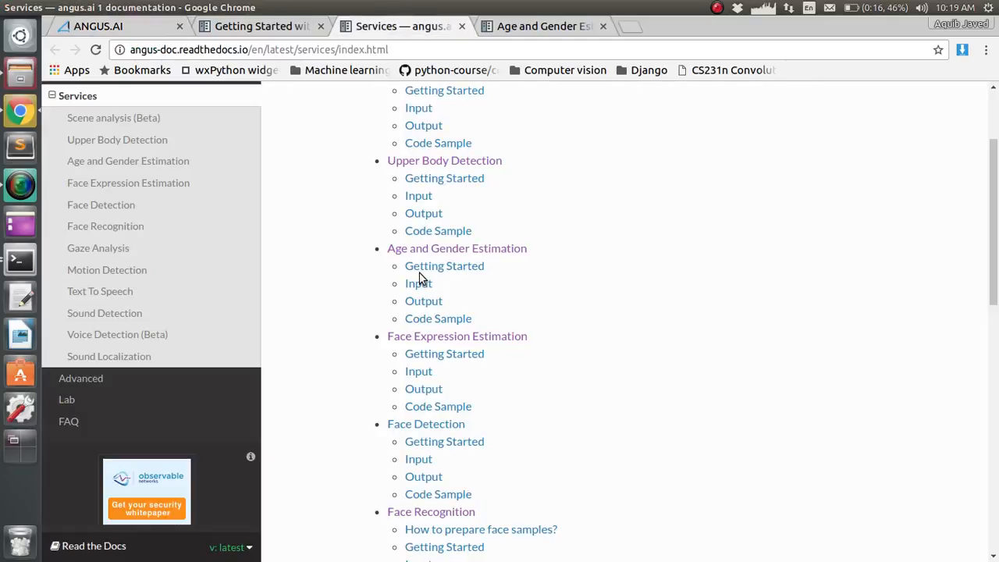
pyautogui.scroll(-3)
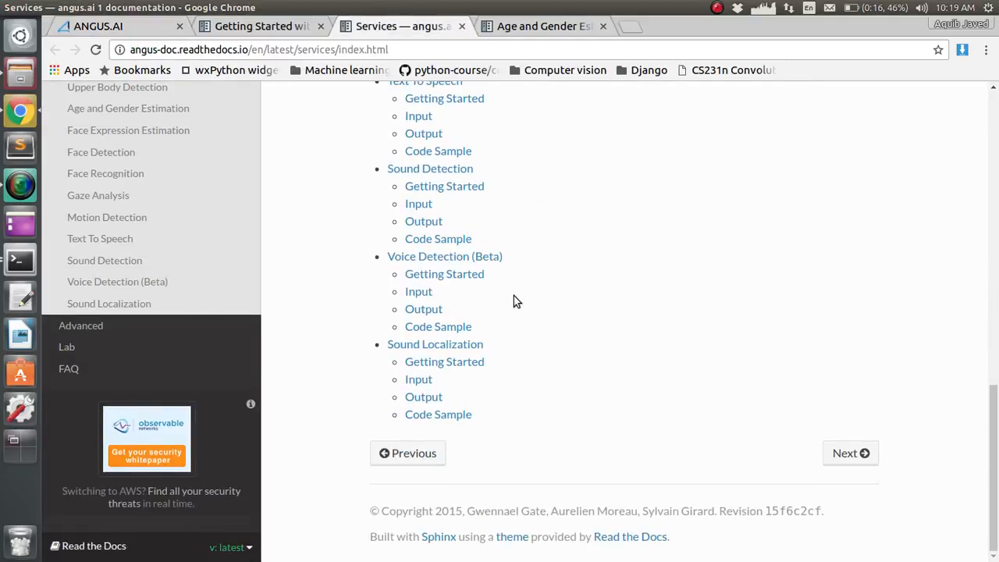
pyautogui.moveTo(355, 268)
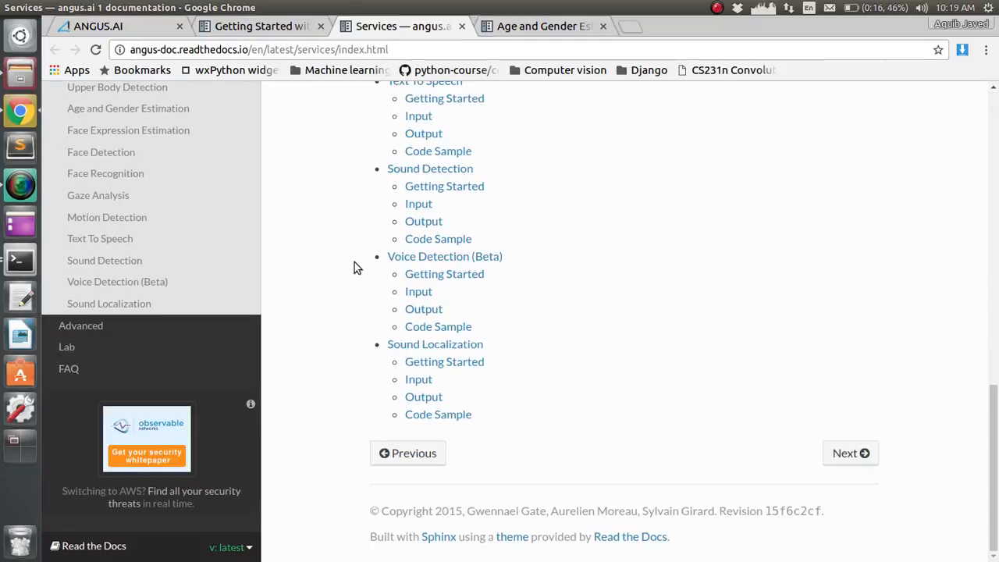